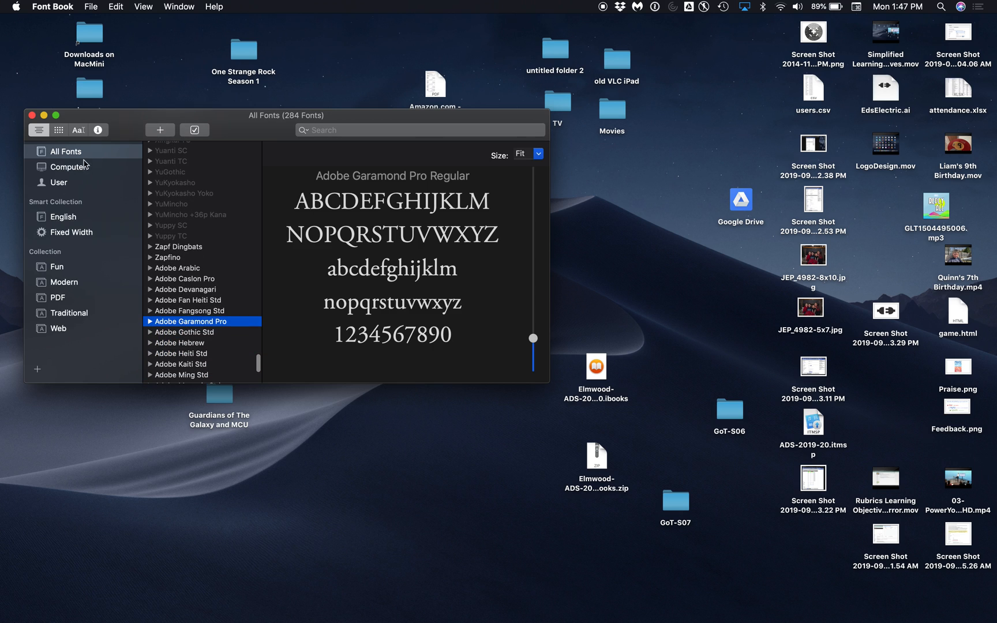
Browse the Computer collection, previewing Apple SD Gothic Neo and Adobe Fan Heiti Std
left_click(68, 166)
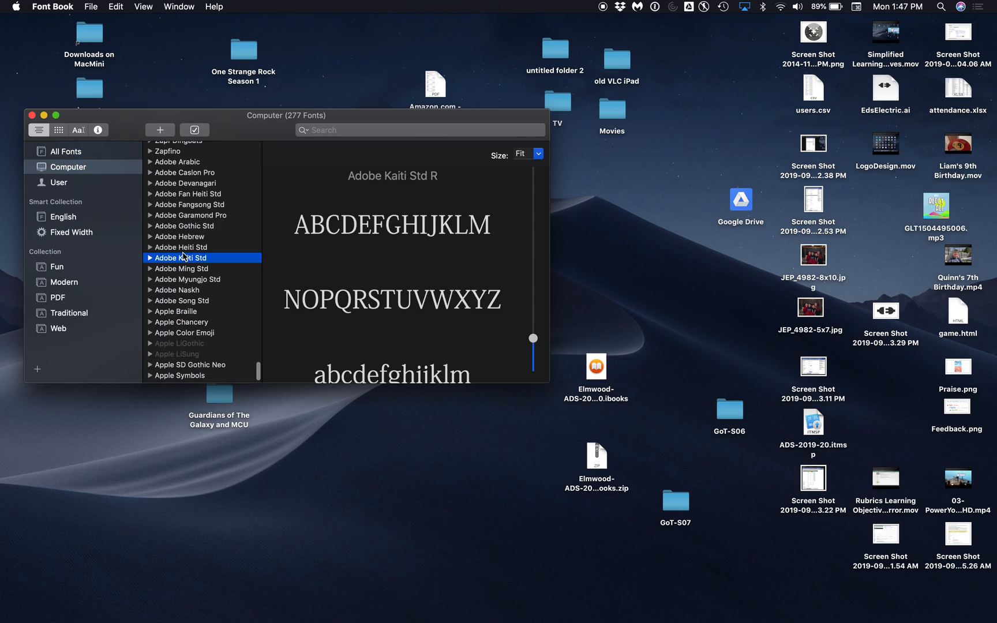
left_click(189, 346)
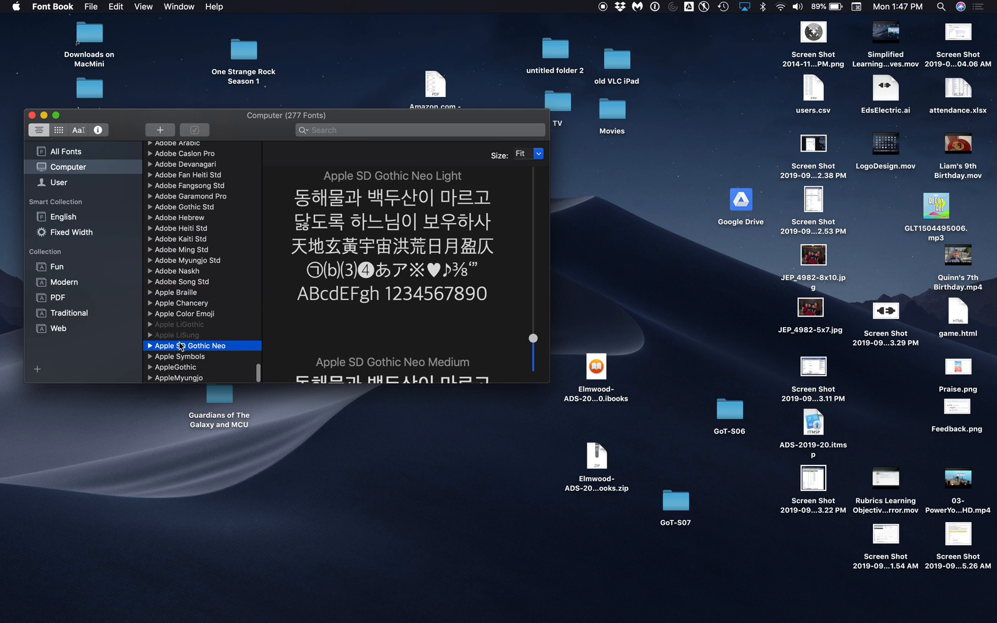
left_click(188, 175)
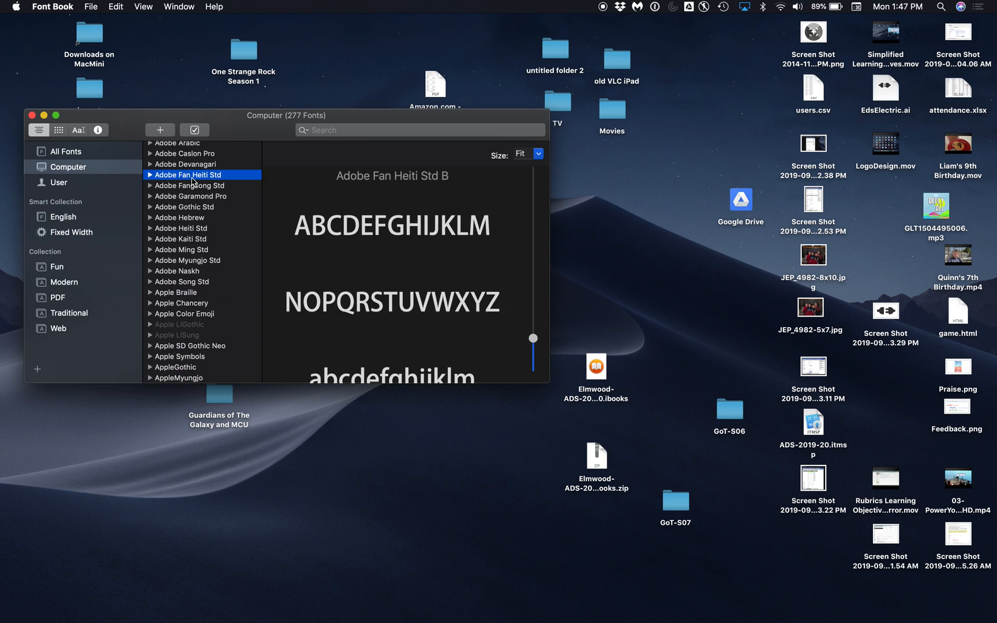
scroll("down", 3)
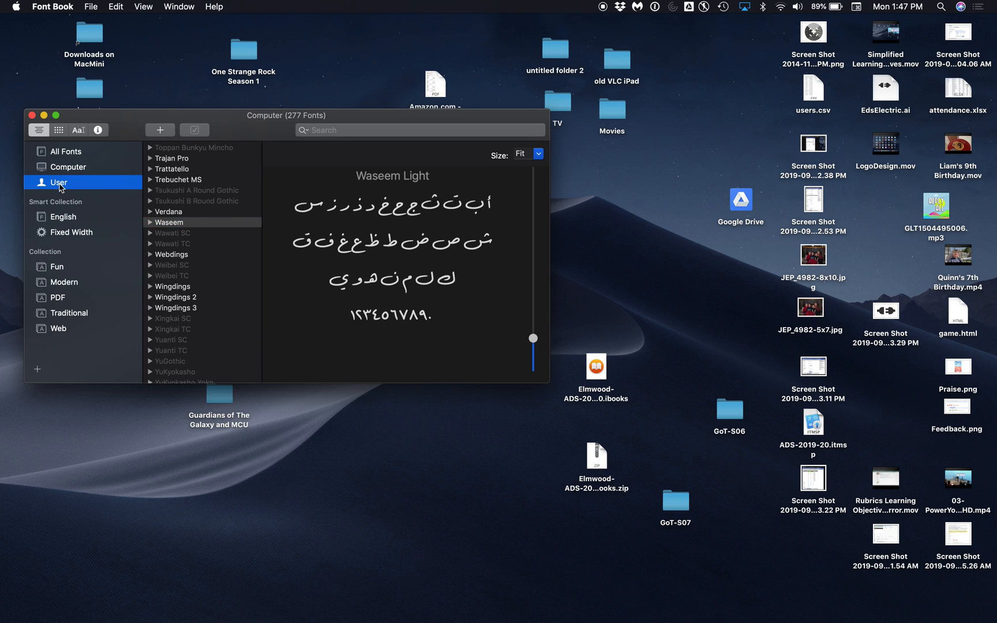
Switch to the User collection and preview Burbank Big Condensed
left_click(58, 182)
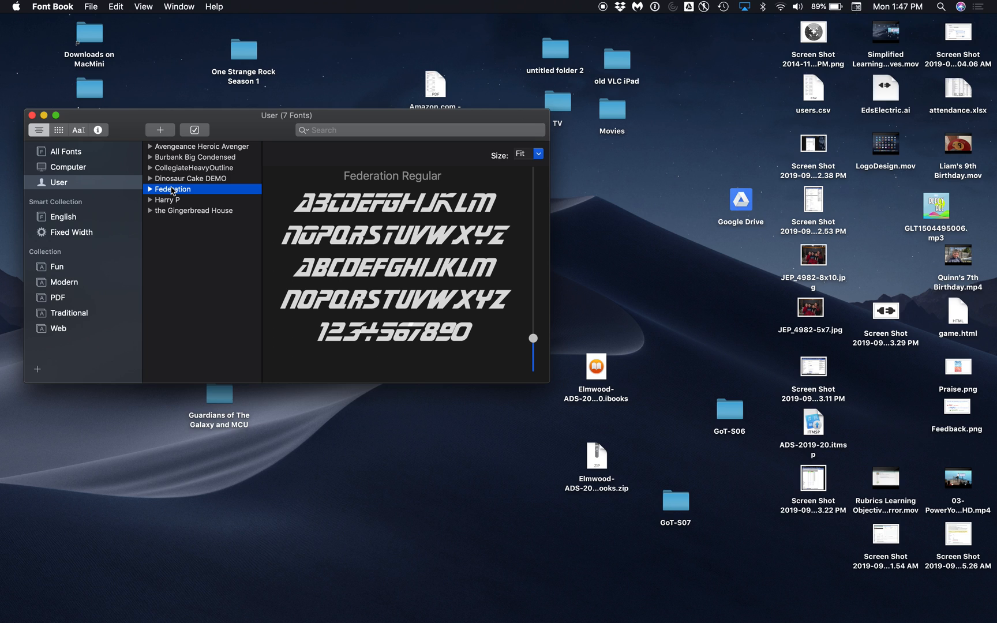
mouse_move(333, 246)
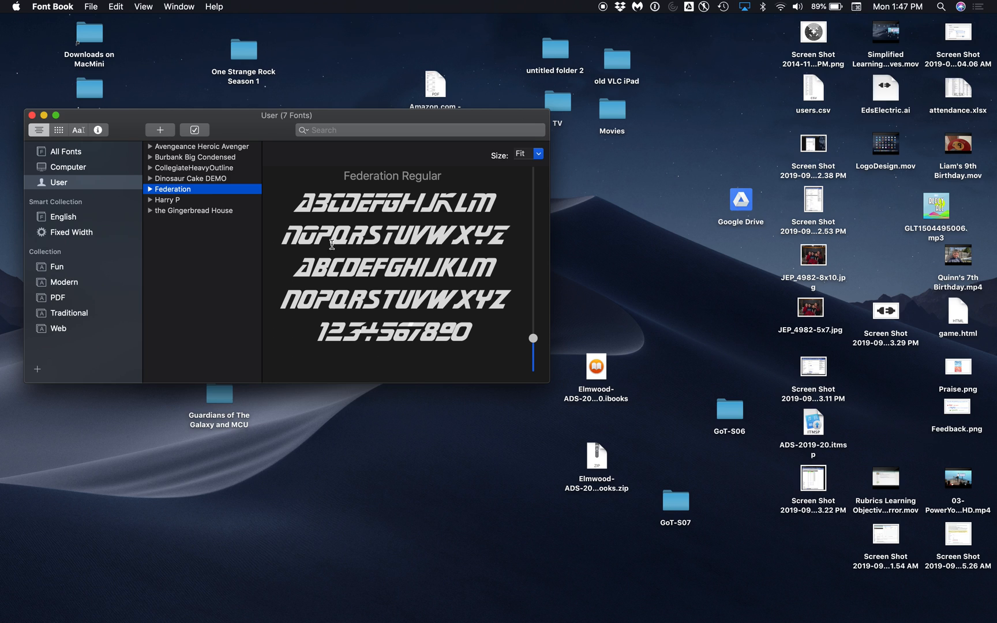
mouse_move(272, 223)
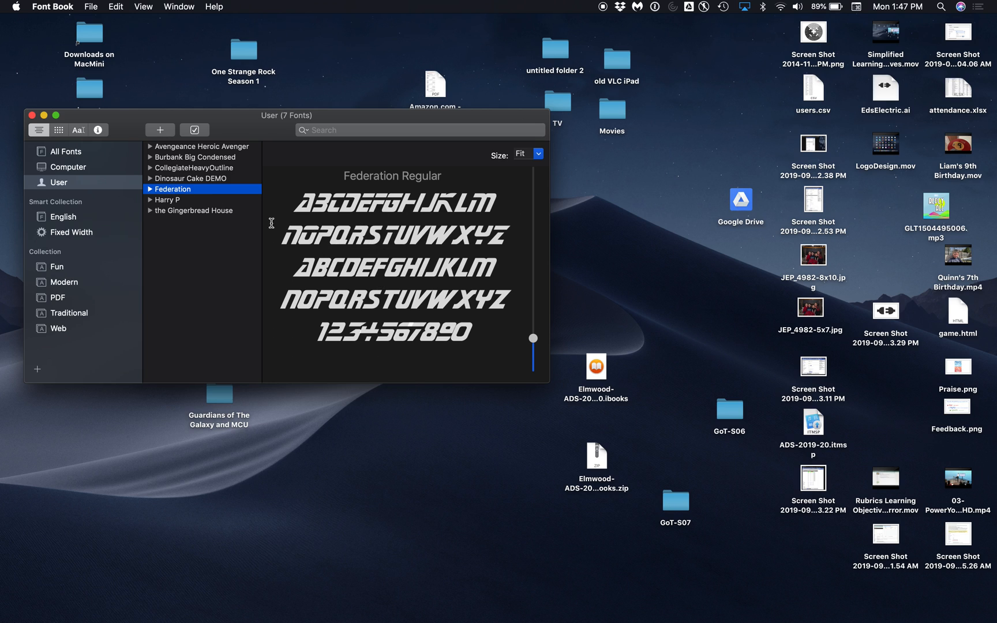
mouse_move(168, 160)
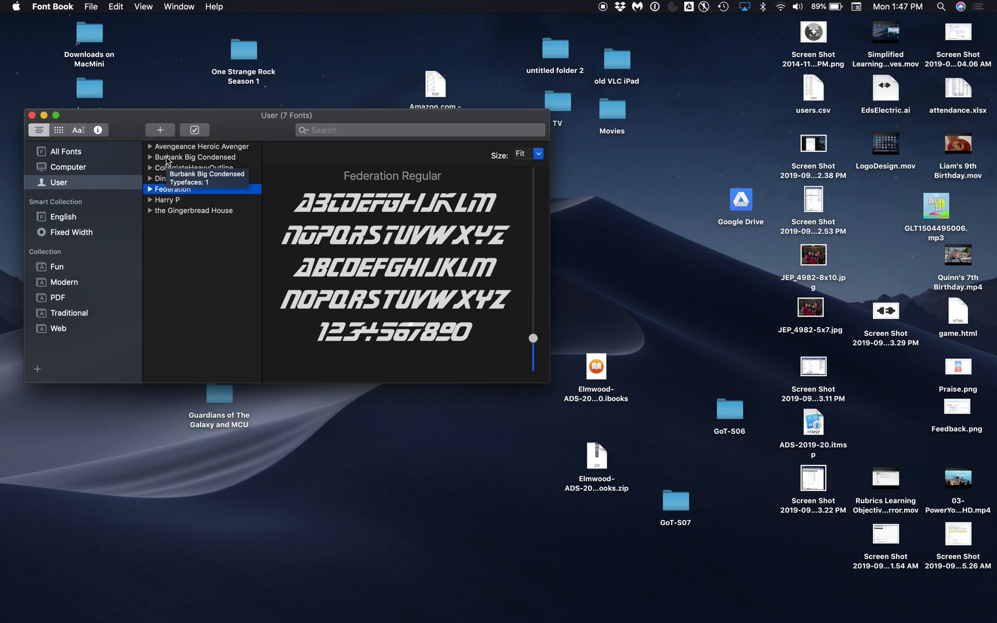
left_click(197, 157)
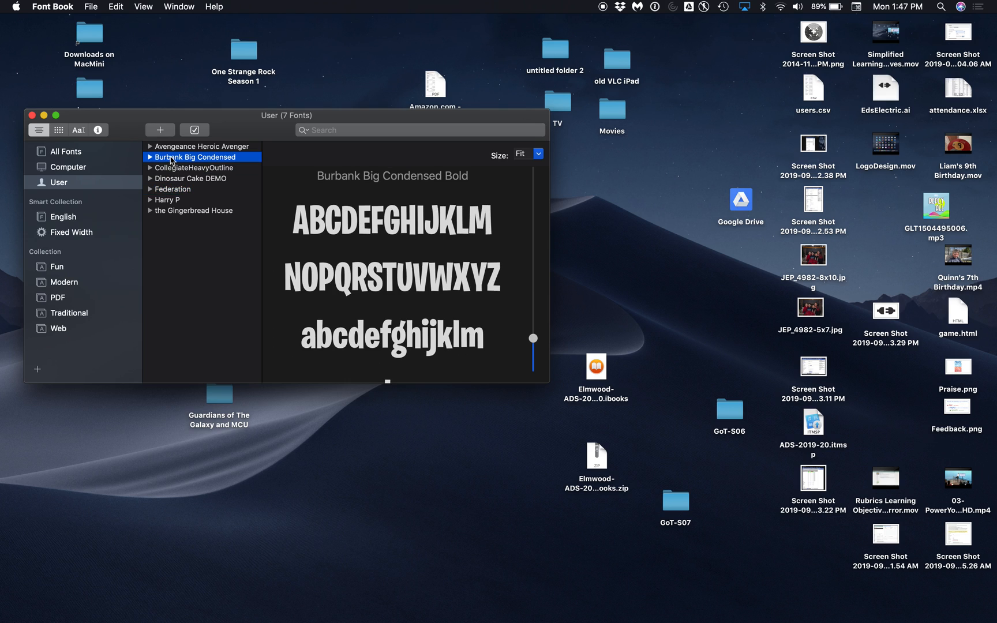
mouse_move(347, 218)
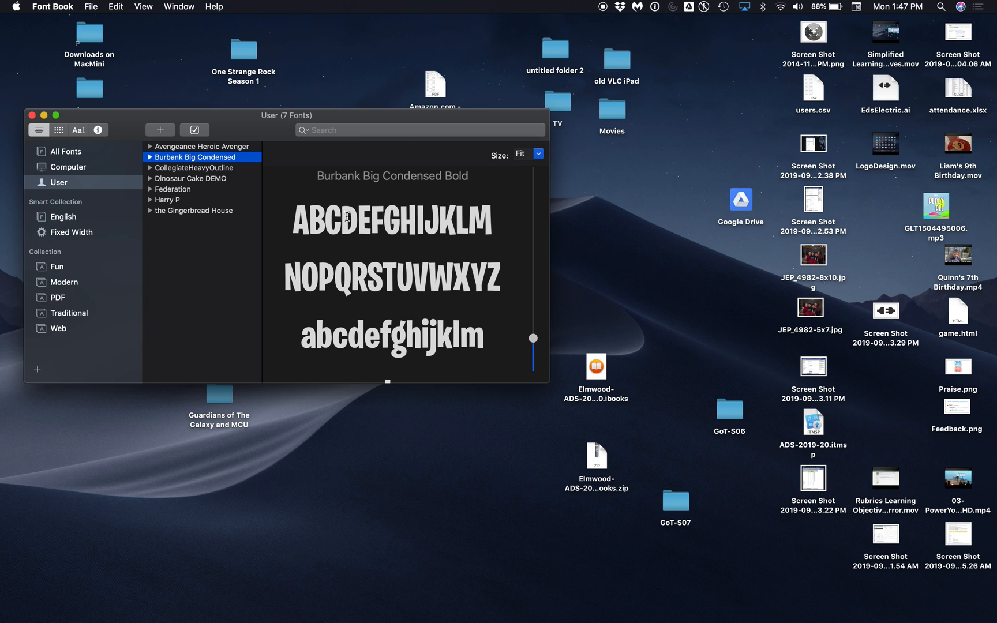
mouse_move(300, 222)
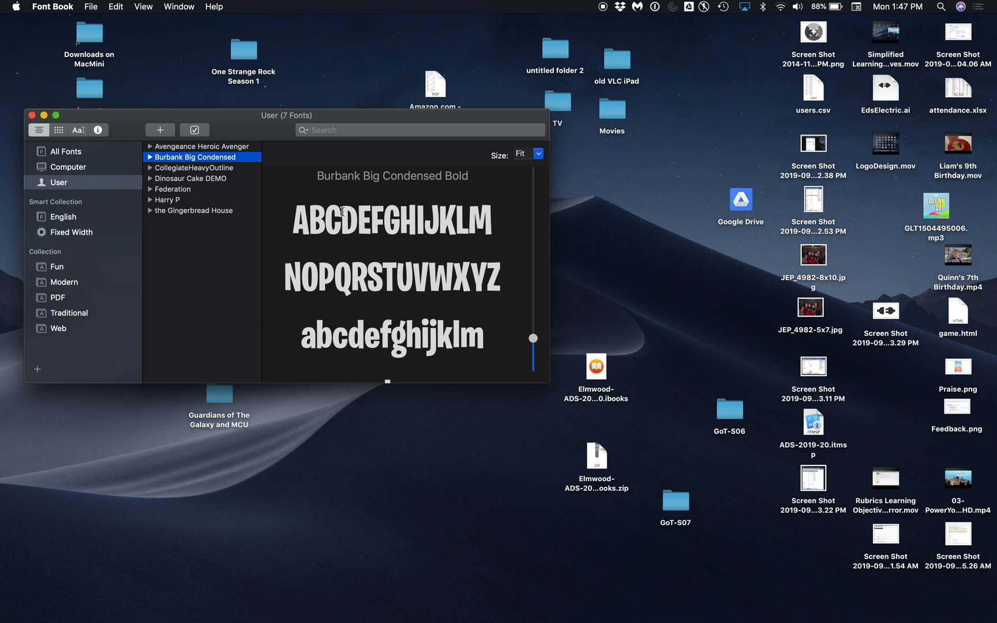
mouse_move(222, 605)
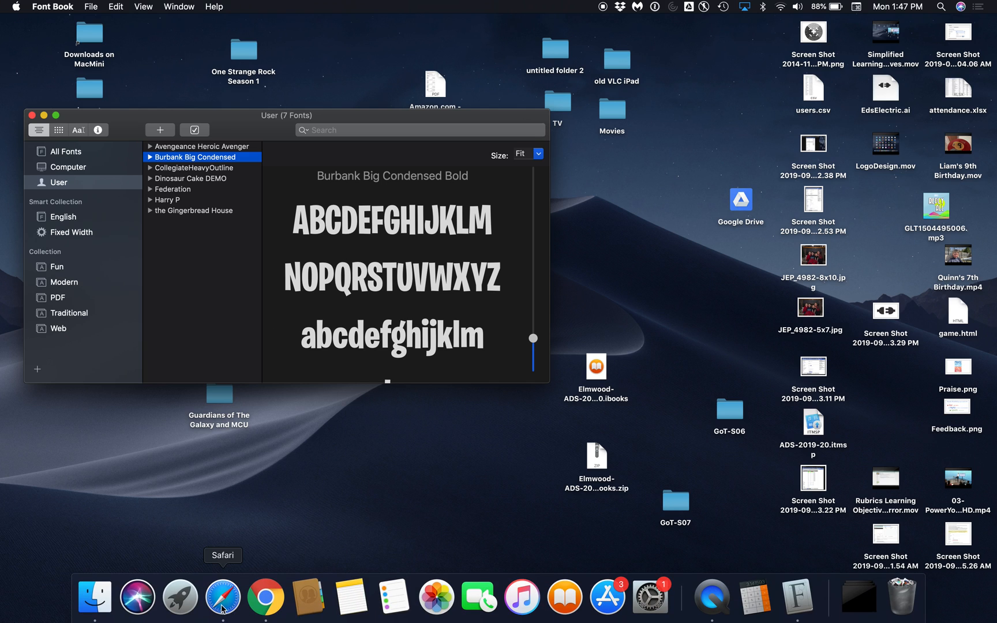
Search Google for 'font' in Chrome and land on the Google Fonts catalog
left_click(224, 604)
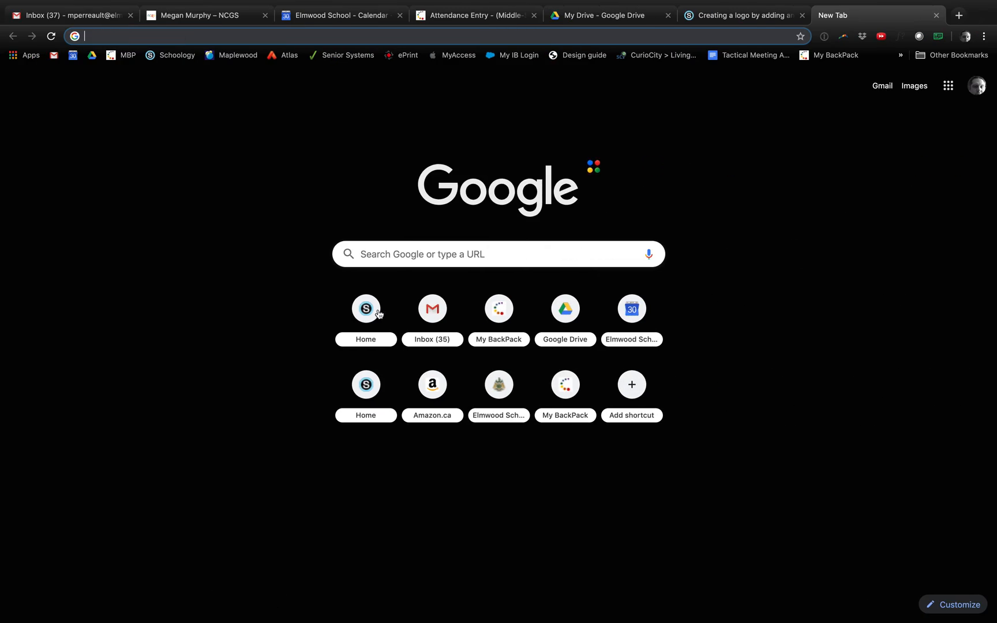
type("fonts&oq=fonts&aqs=chrome..69i57j0l5.1704j0j7&sourceid=chrome&ie=UTF-8")
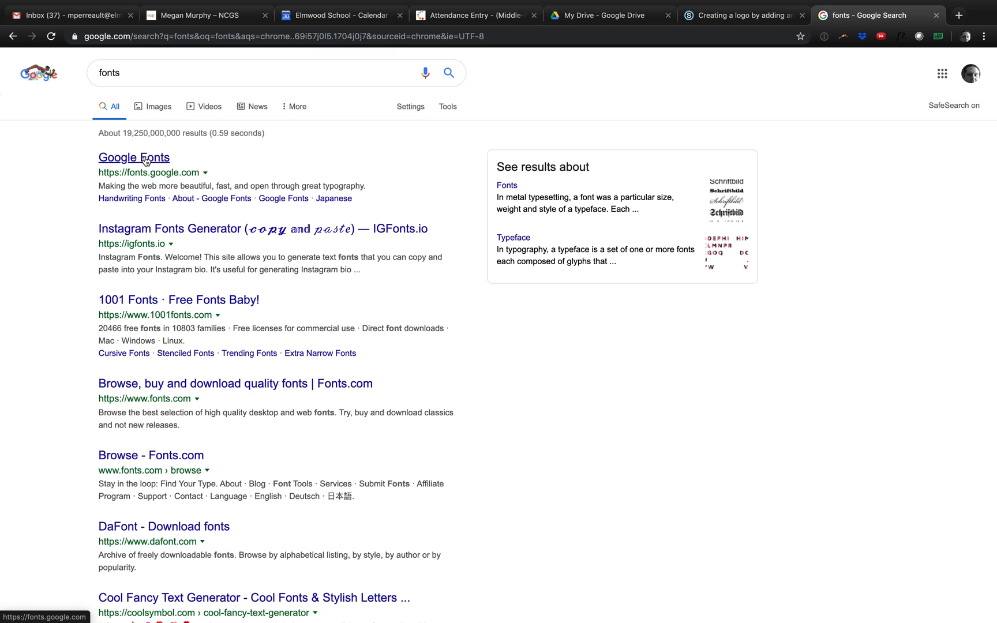
left_click(134, 158)
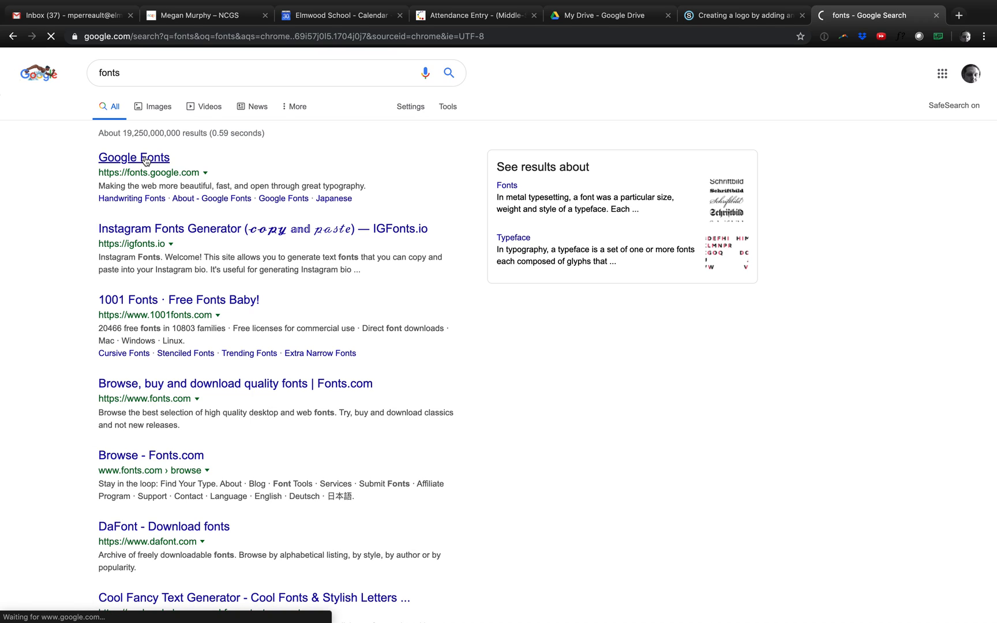
left_click(134, 158)
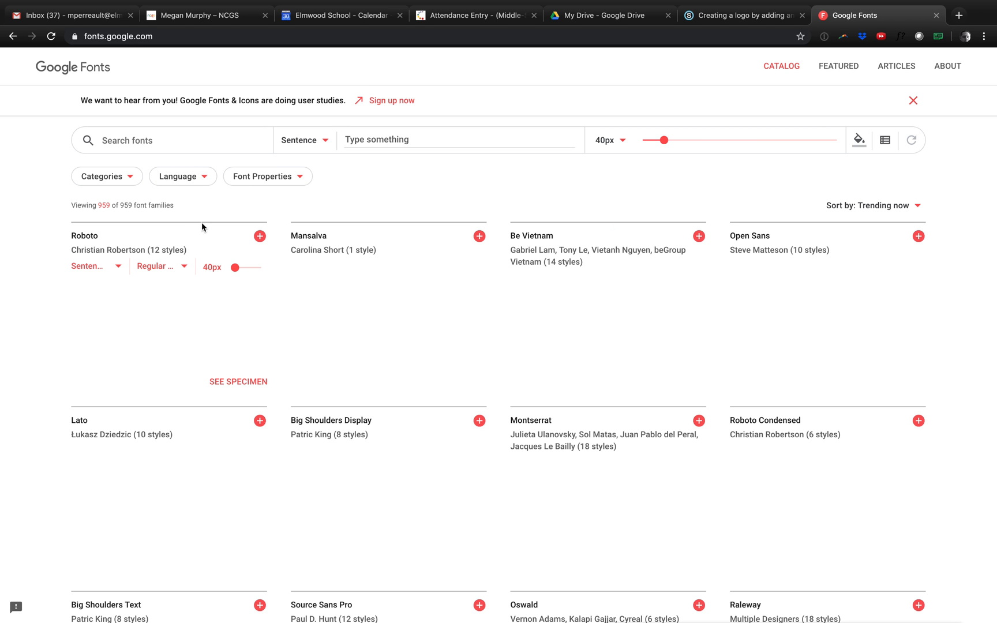
Select the Mansalva family and download it as Mansalva.zip
scroll("down", 3)
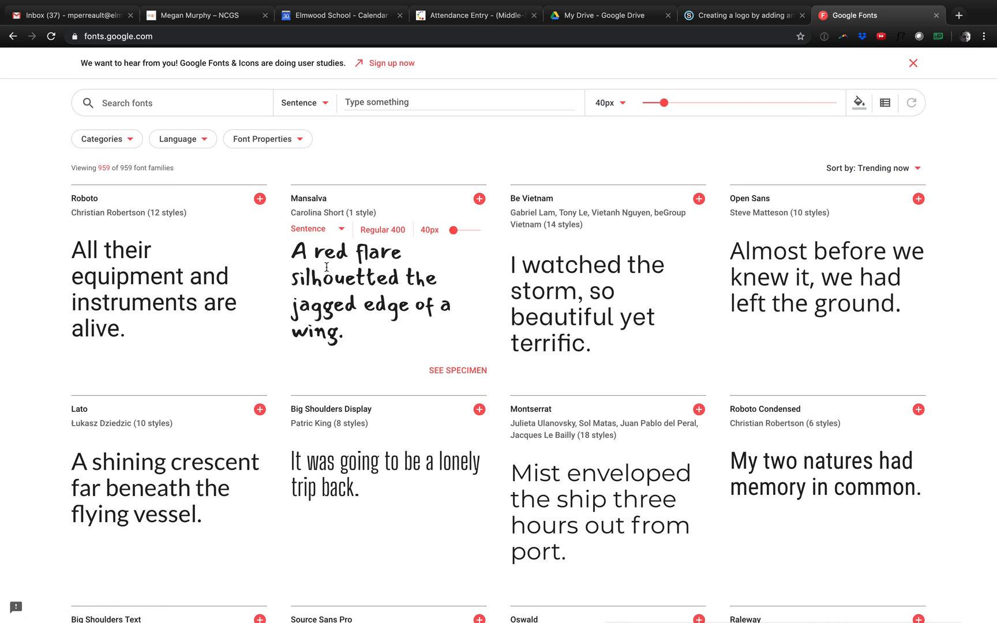
mouse_move(479, 199)
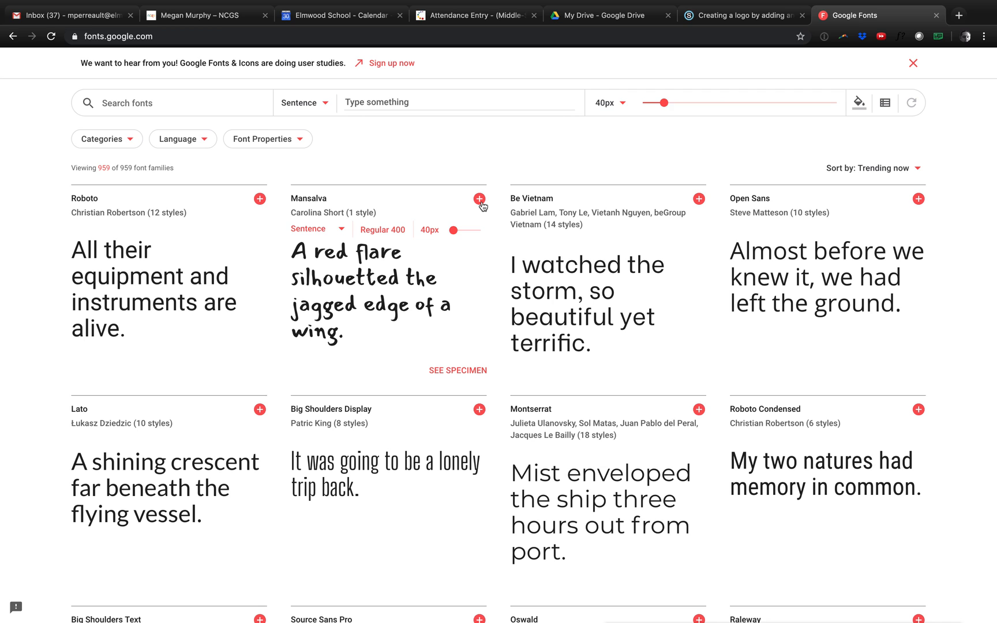
left_click(480, 199)
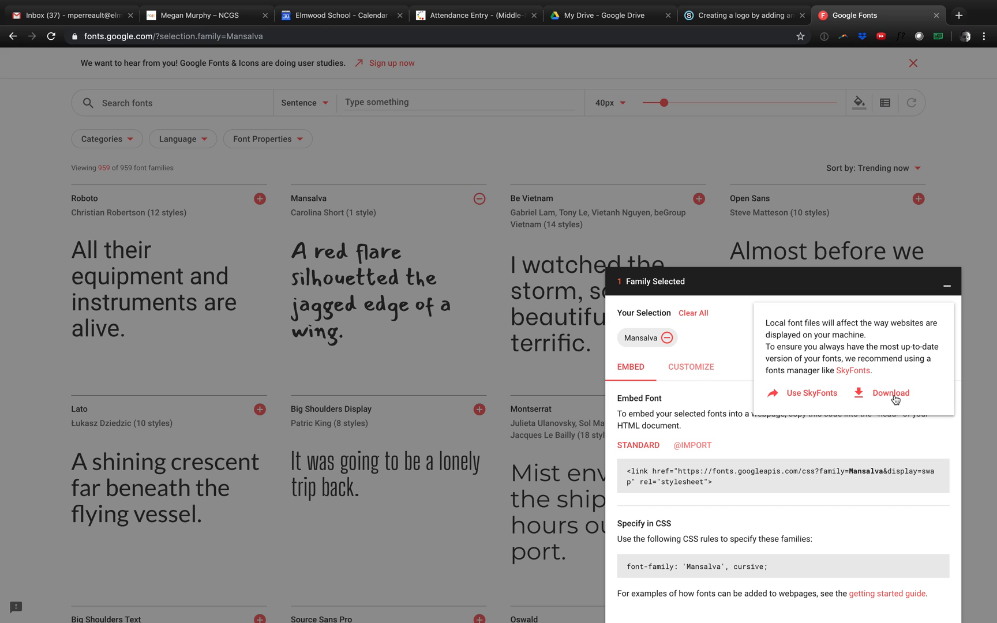
left_click(891, 392)
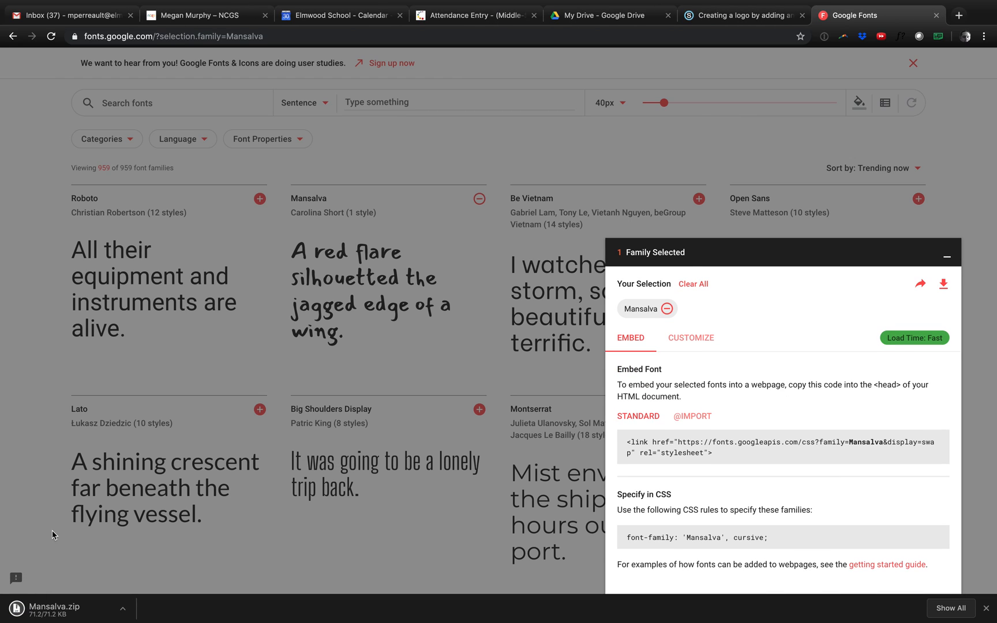
mouse_move(50, 615)
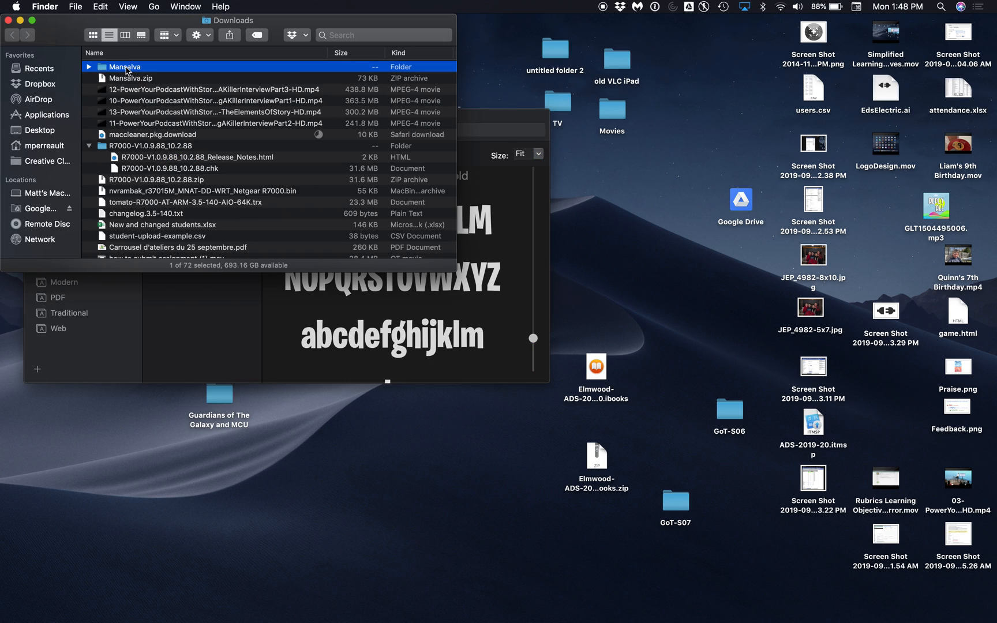
Install Mansalva-Regular.ttf from the unzipped Mansalva folder via Font Book
double_click(125, 67)
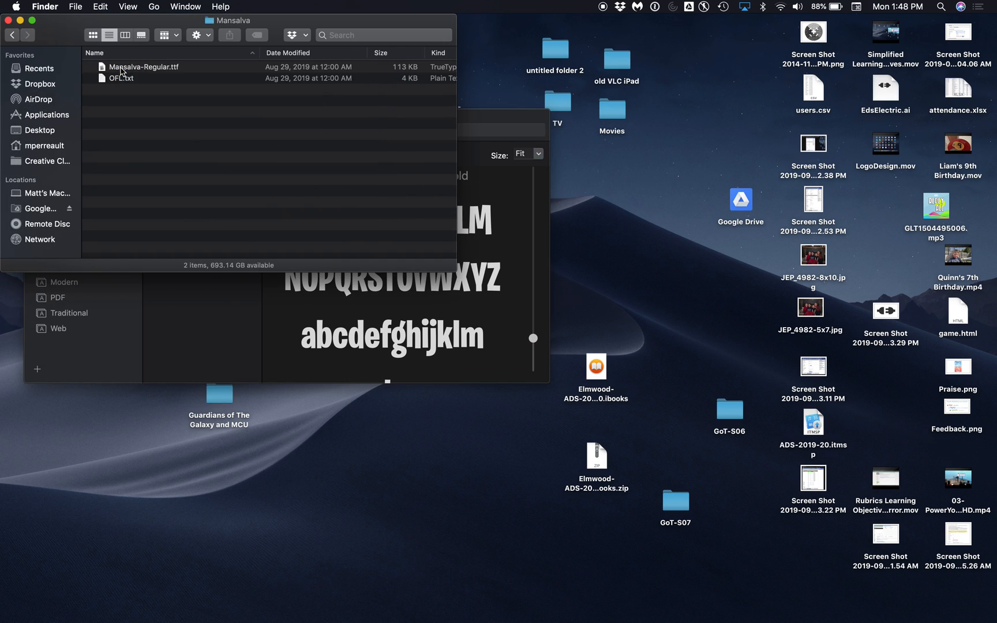
double_click(145, 67)
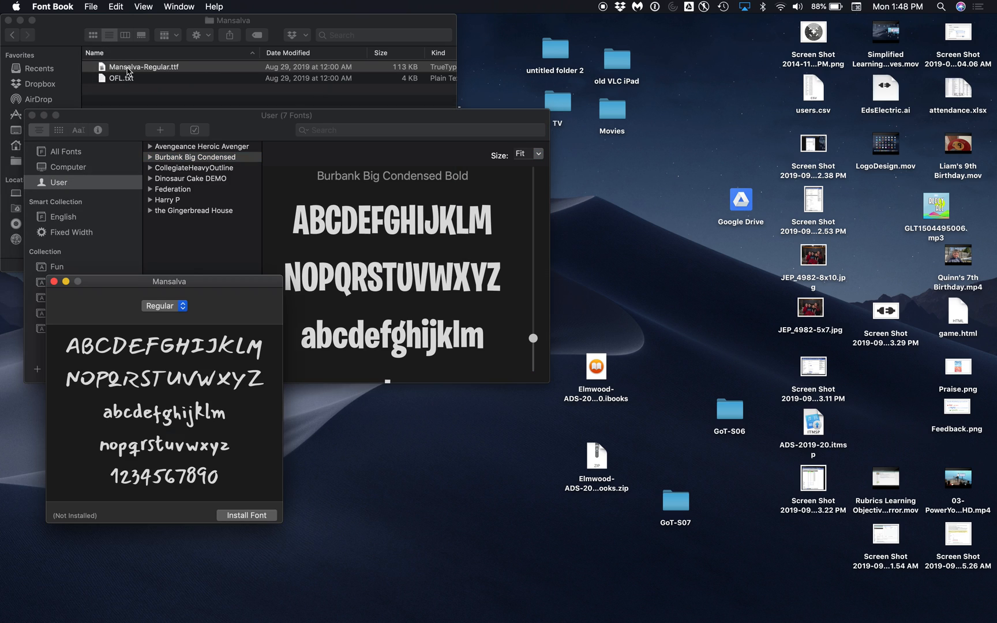
mouse_move(177, 337)
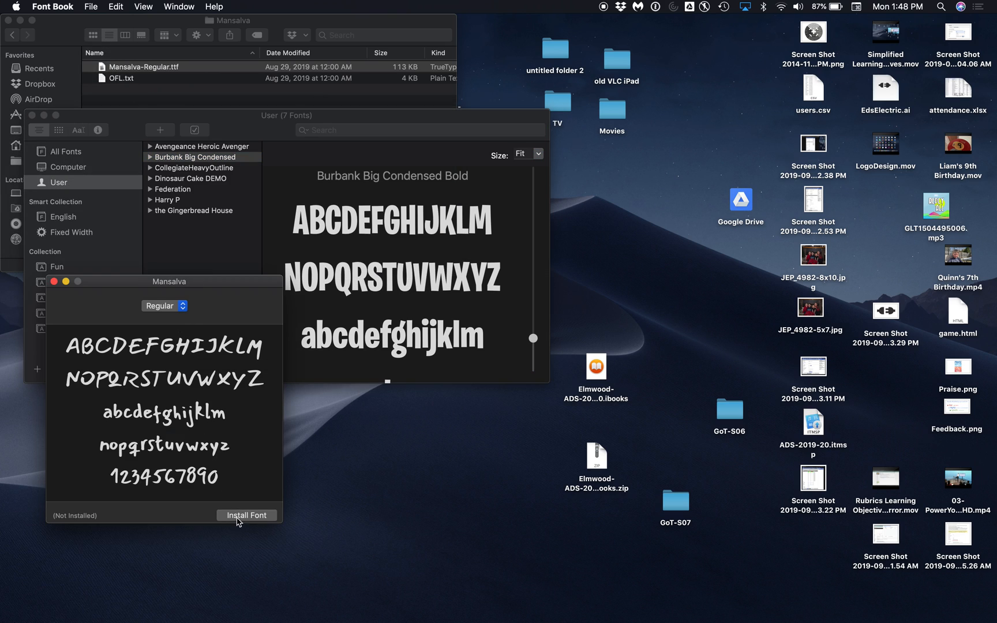
left_click(247, 516)
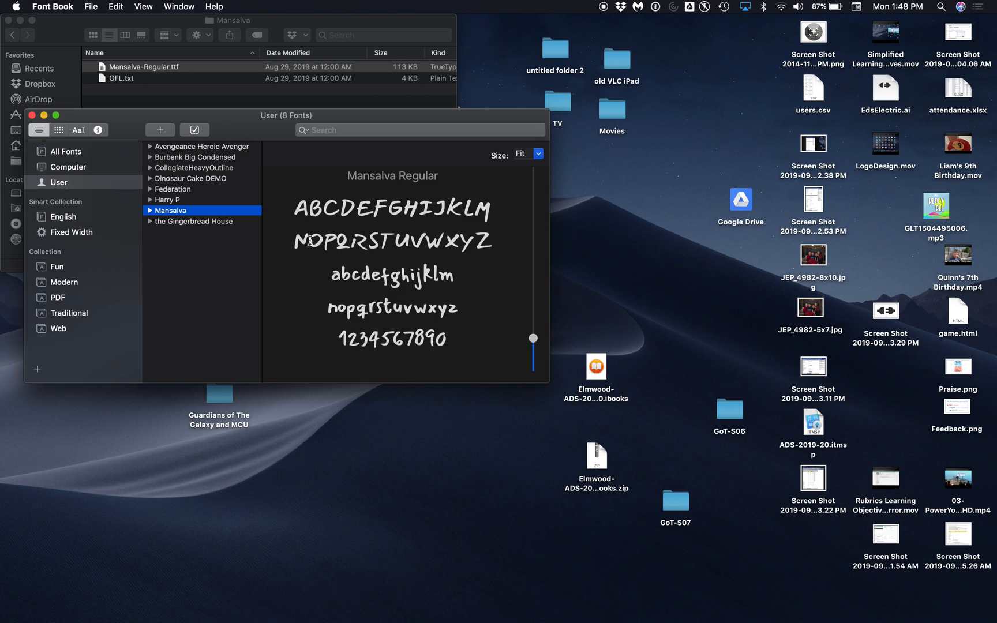
mouse_move(326, 322)
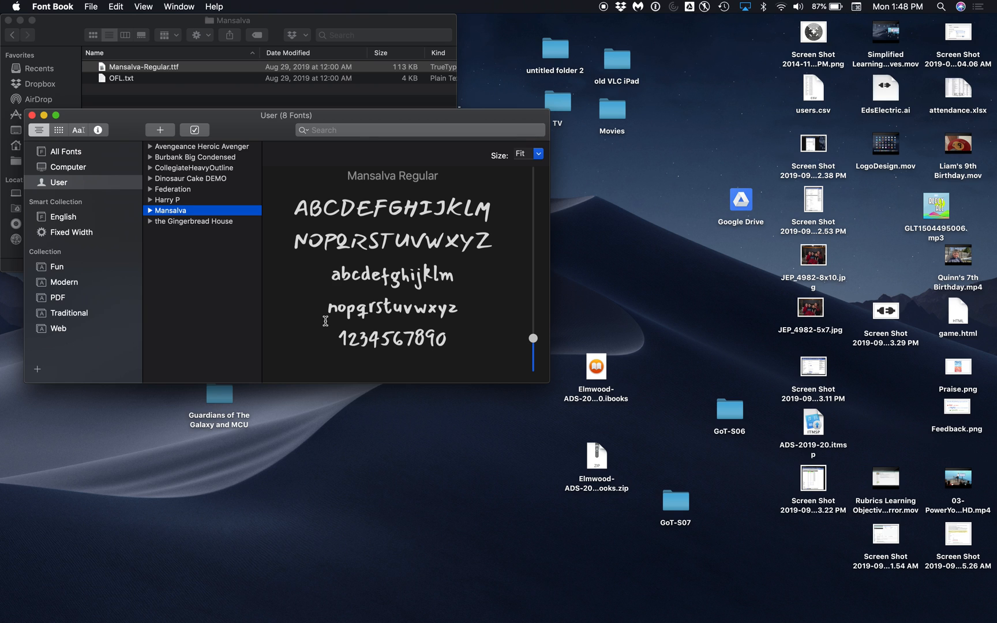
mouse_move(262, 609)
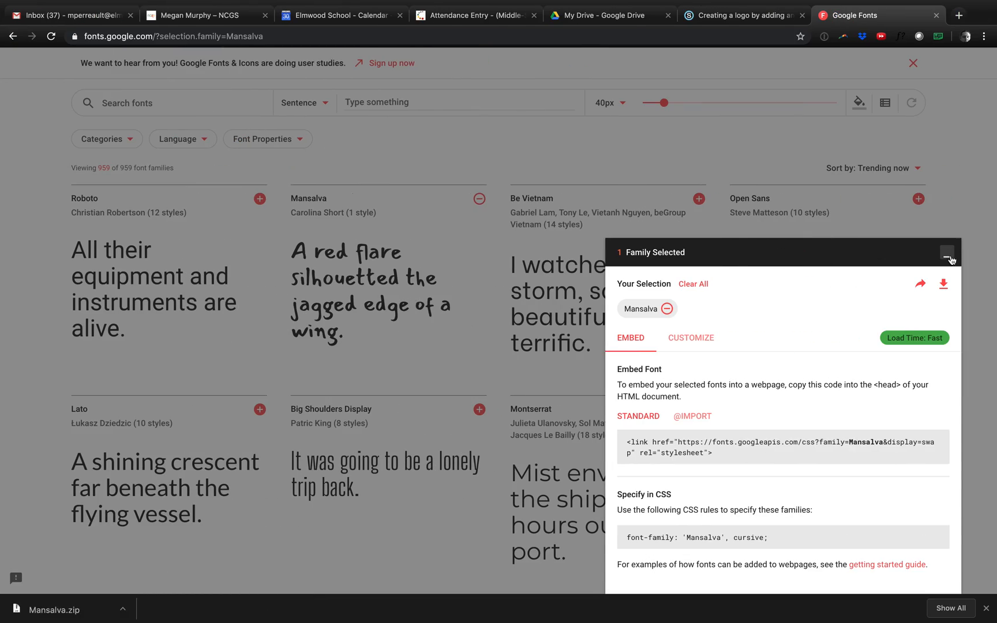
Add Grenze to the selected families and view its specimen page
left_click(946, 253)
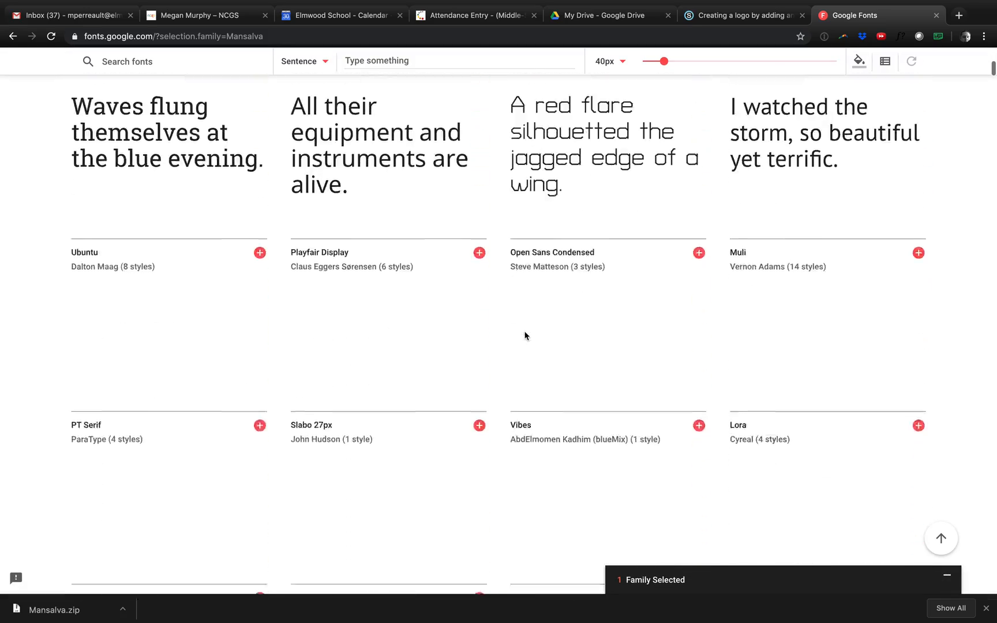
scroll("down", 3)
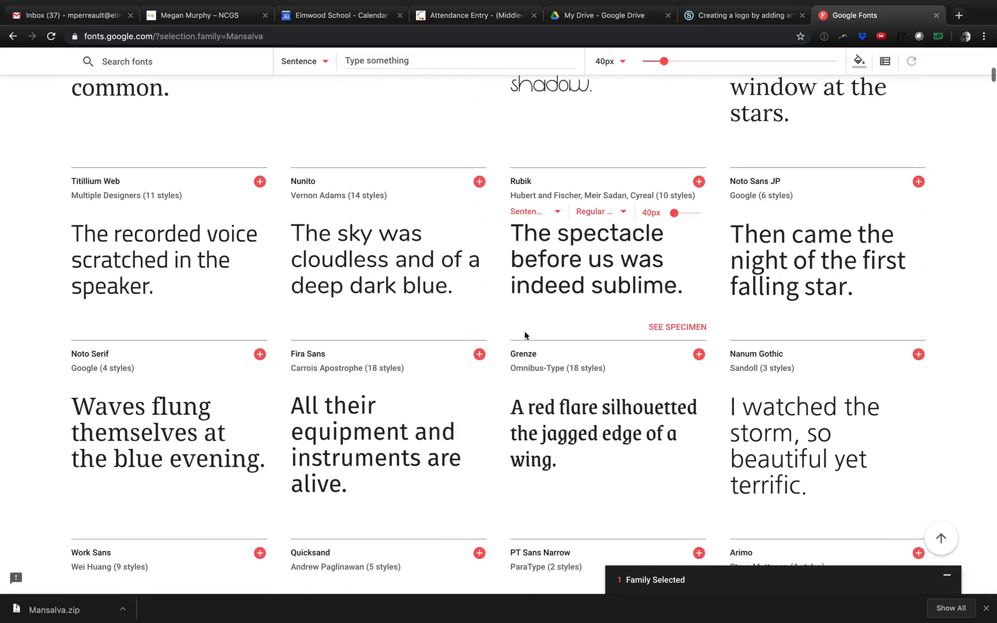
scroll("down", 3)
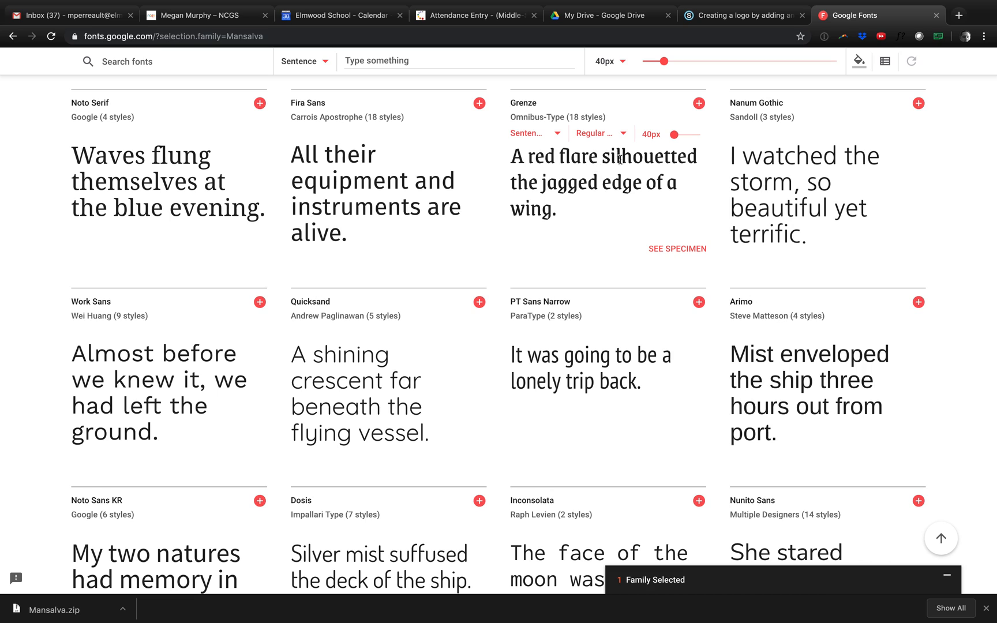
left_click(699, 104)
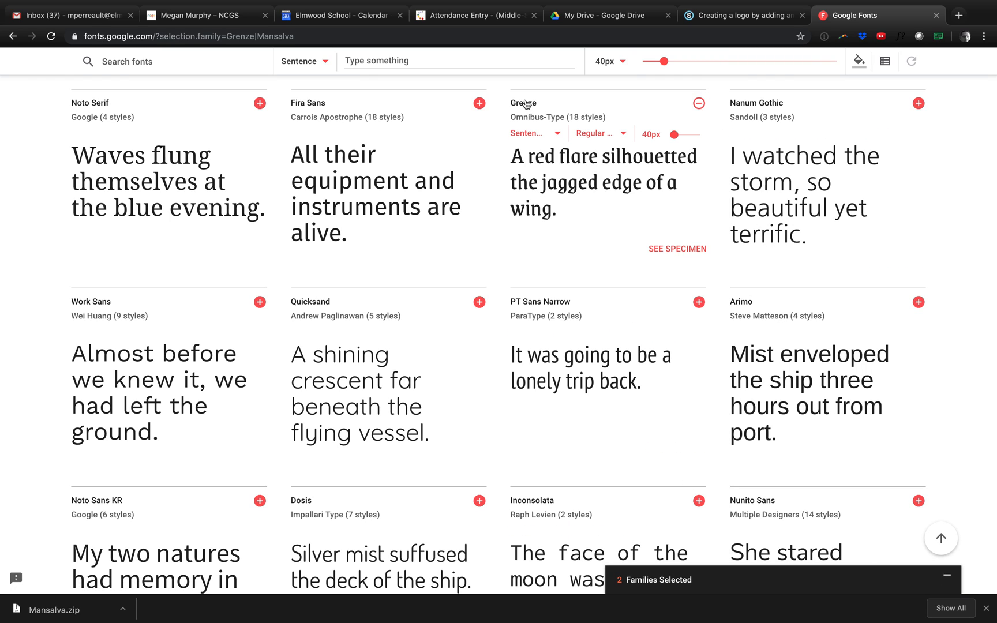
left_click(678, 249)
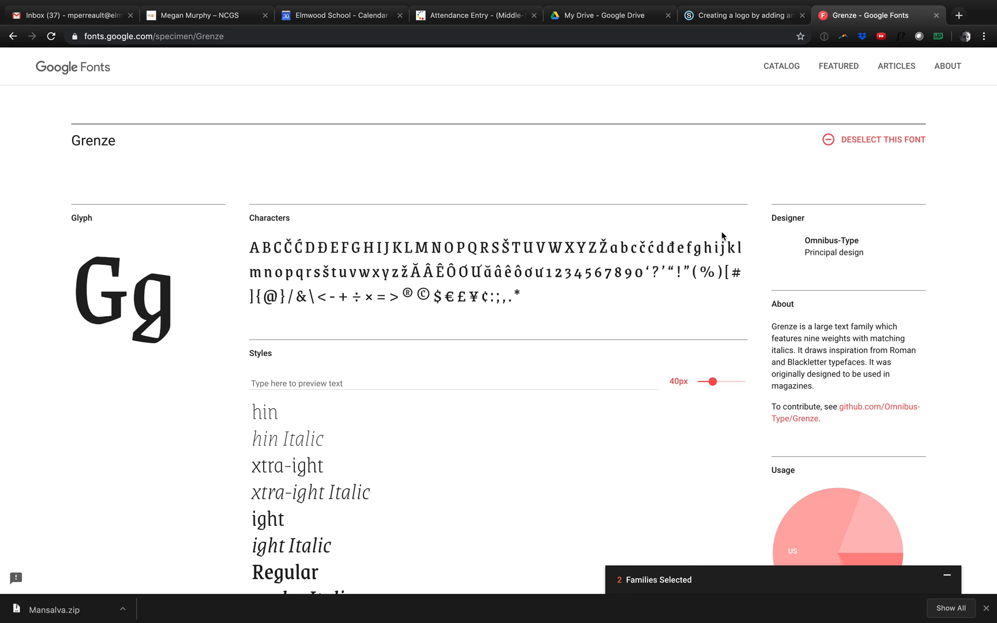
scroll("down", 3)
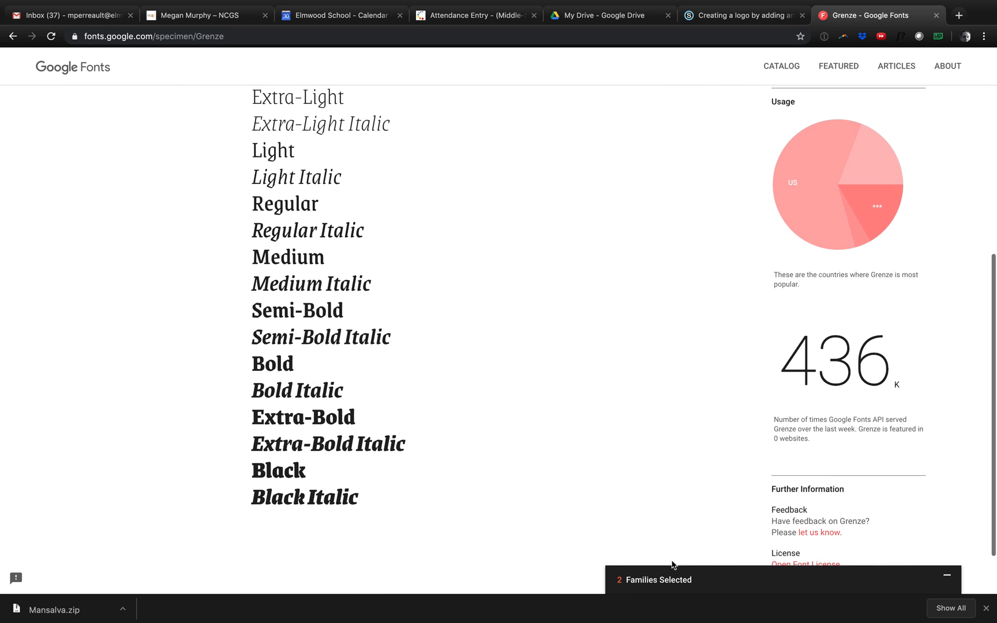
Remove Mansalva from the selection, download Grenze.zip and unzip it in Downloads
left_click(659, 580)
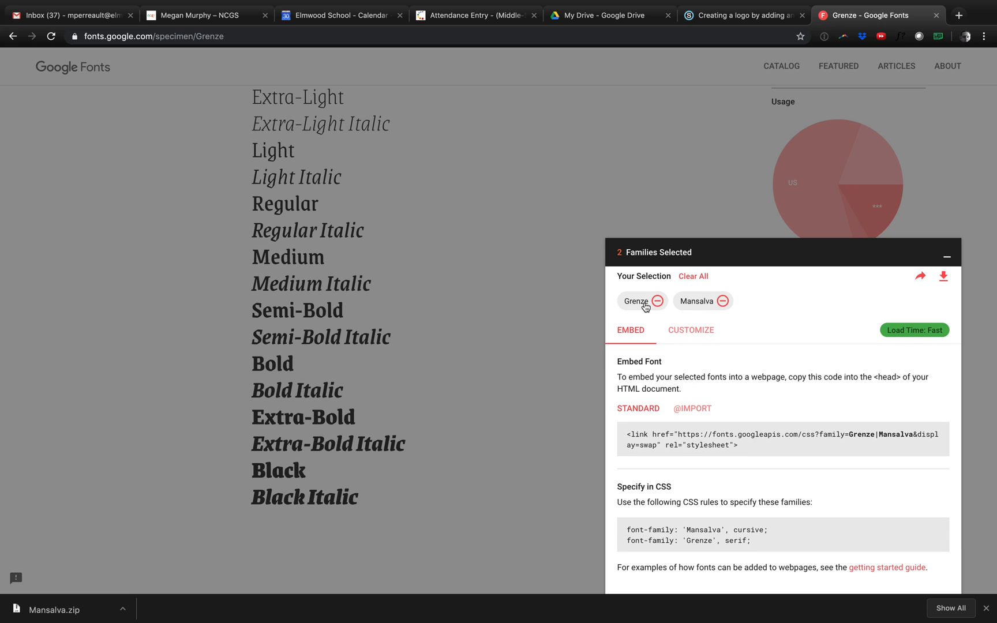
left_click(658, 301)
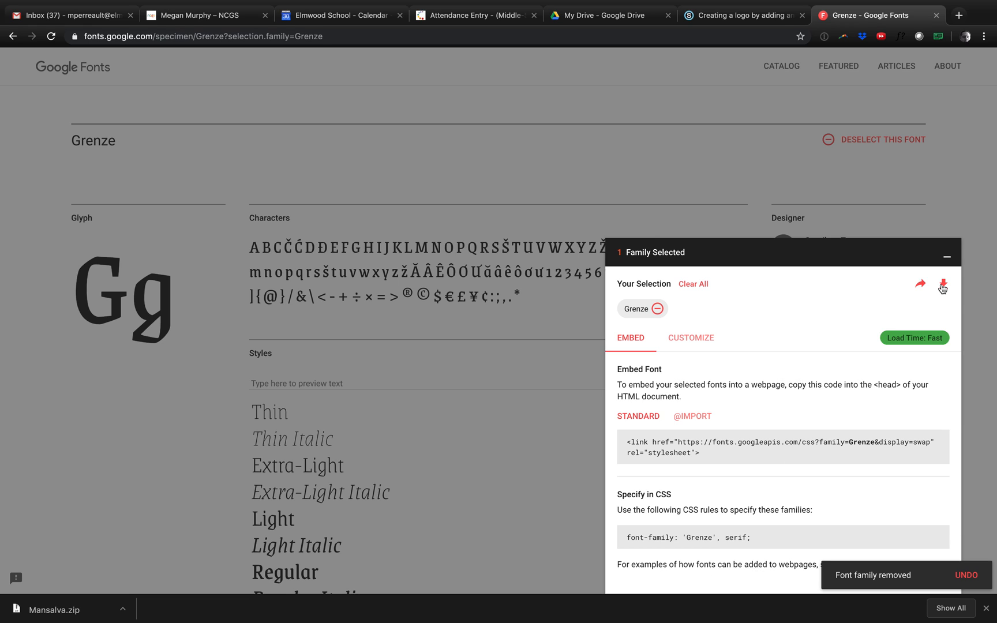
left_click(943, 283)
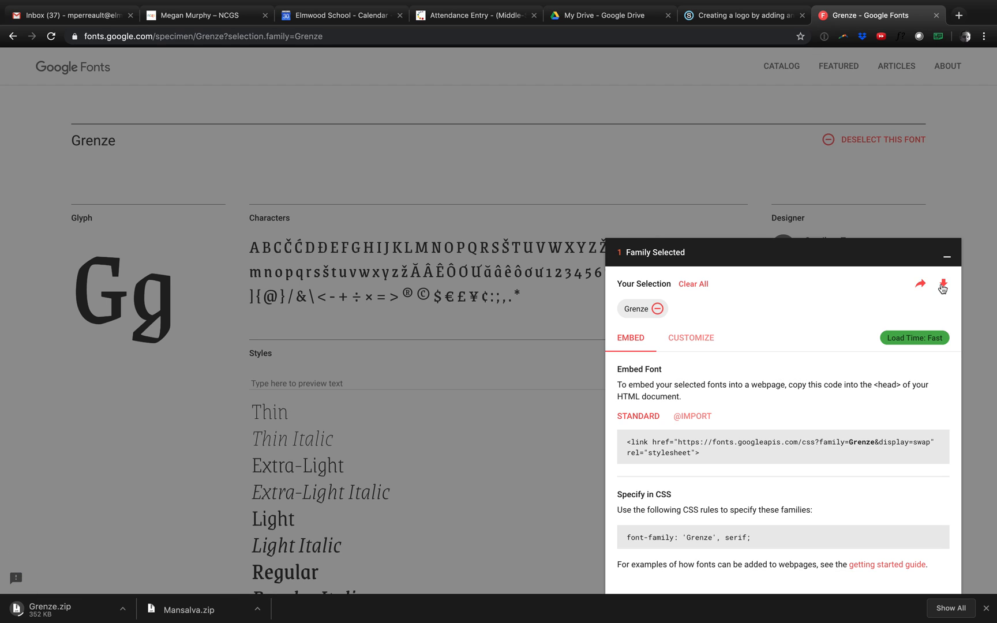
left_click(944, 285)
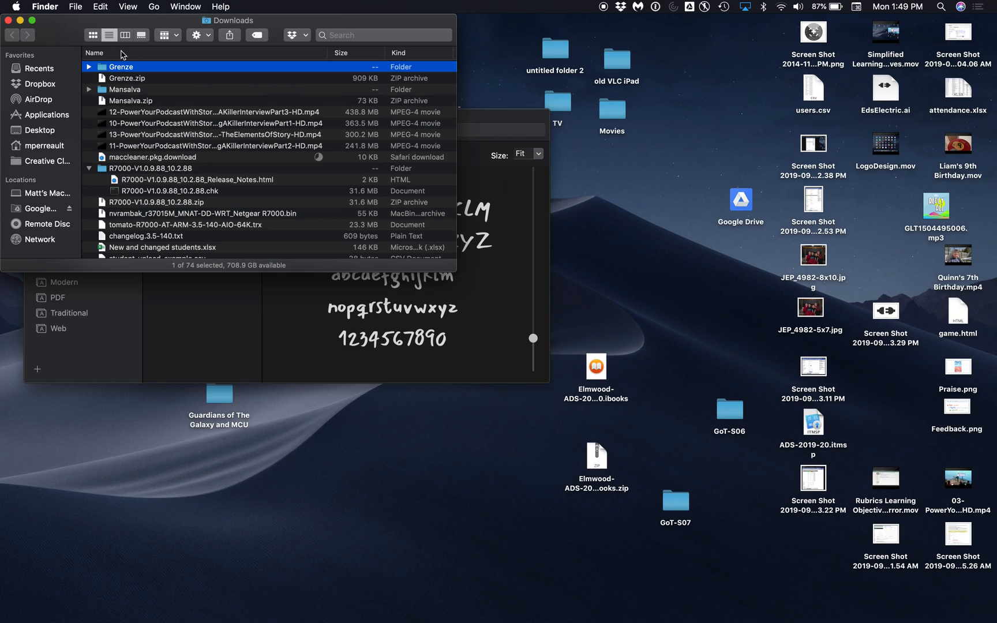
Preview the Grenze Bold and ExtraBold Italic files in the Grenze folder
double_click(121, 67)
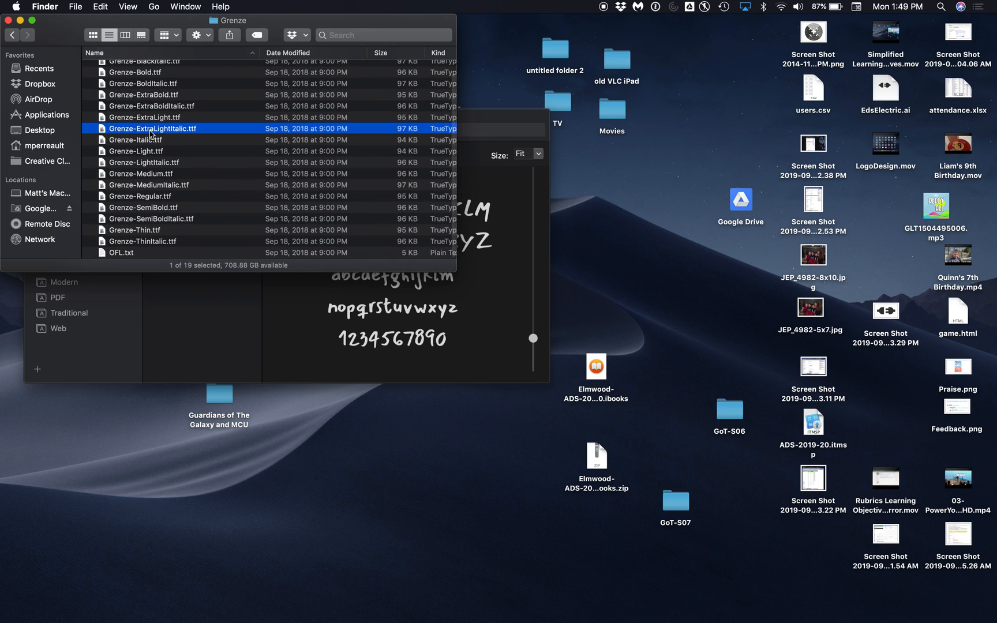
left_click(141, 182)
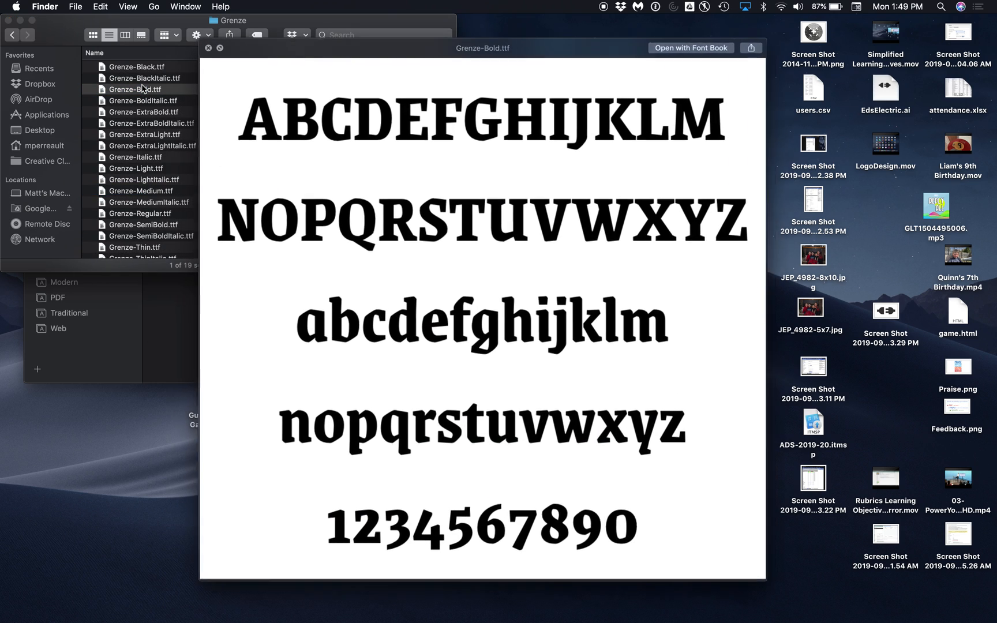
left_click(137, 101)
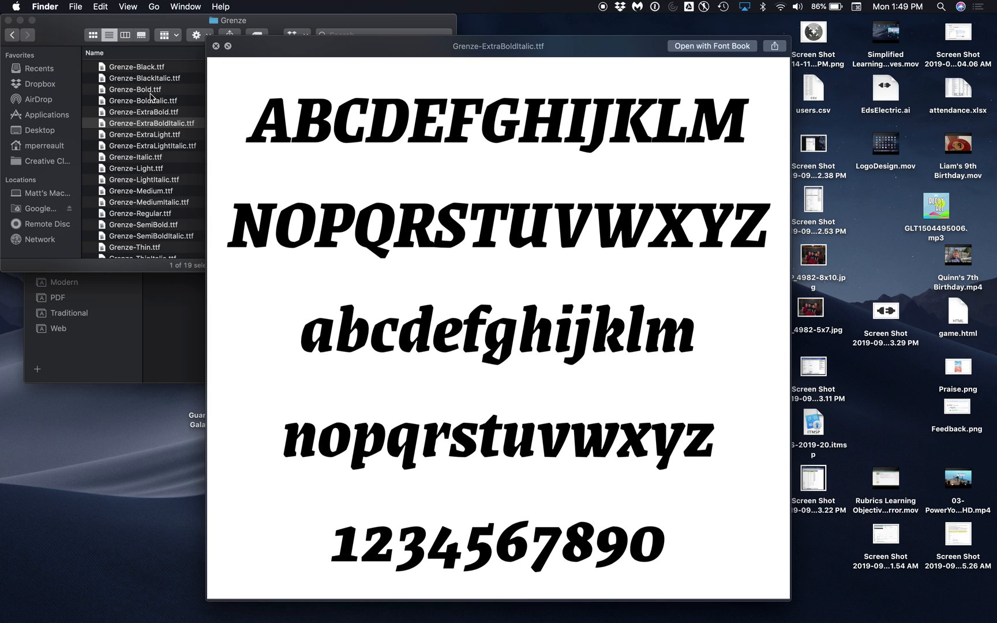
Install Grenze ExtraBold Italic through Font Book
left_click(712, 46)
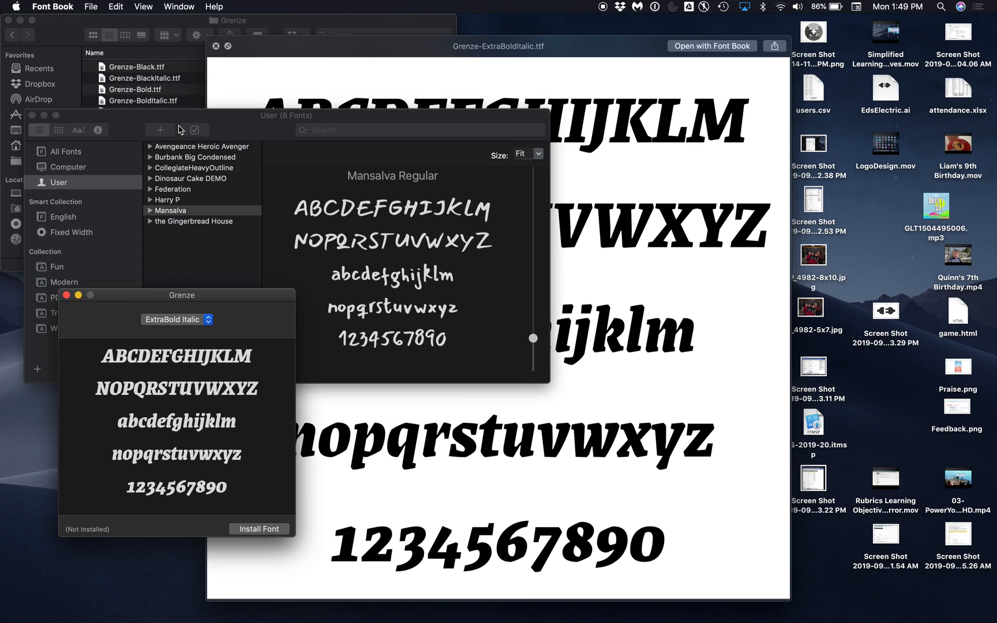
left_click(259, 529)
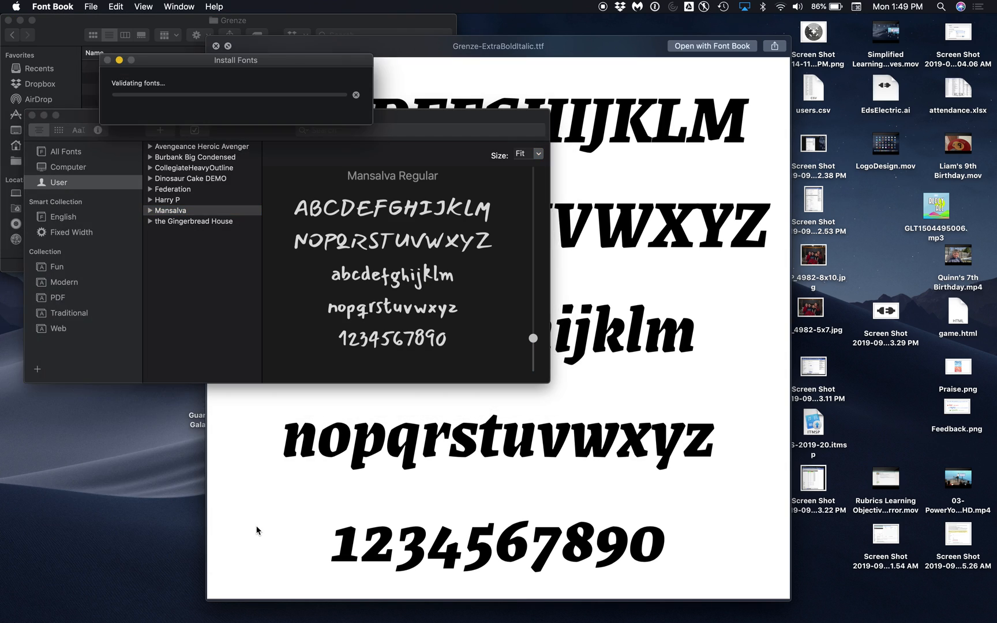